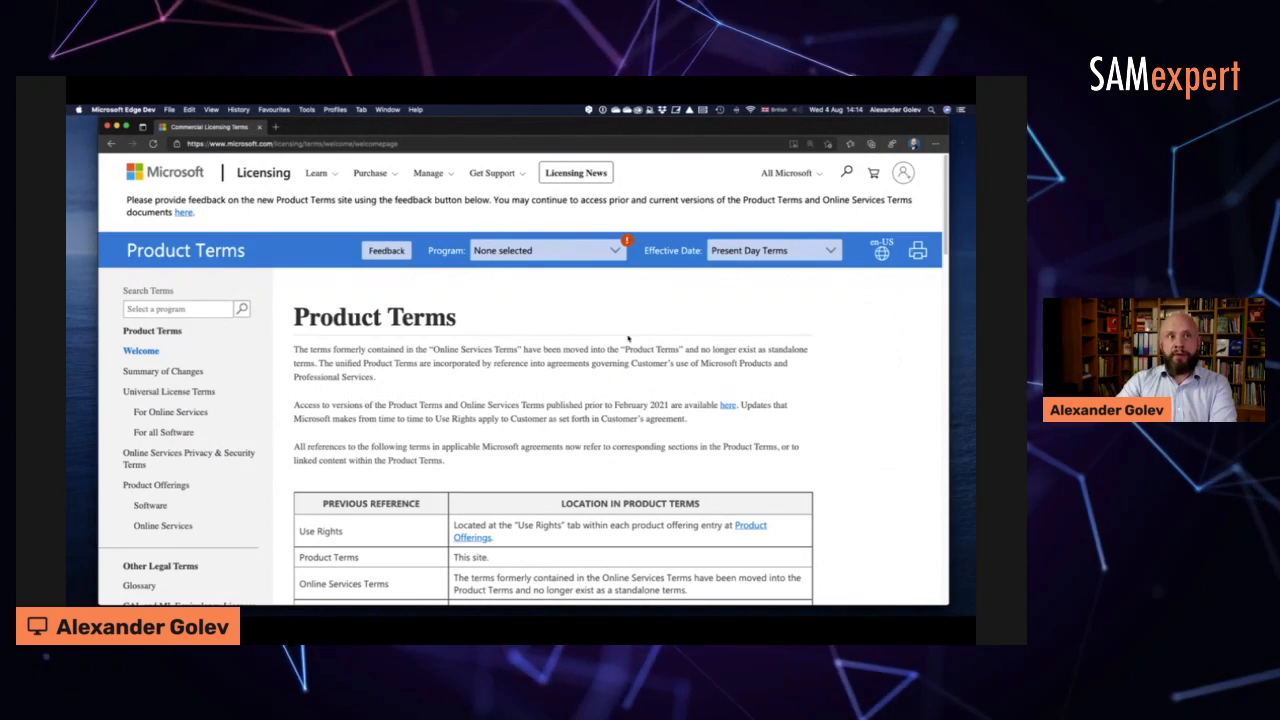
{"action": "mouse_move", "coordinate": [664, 292]}
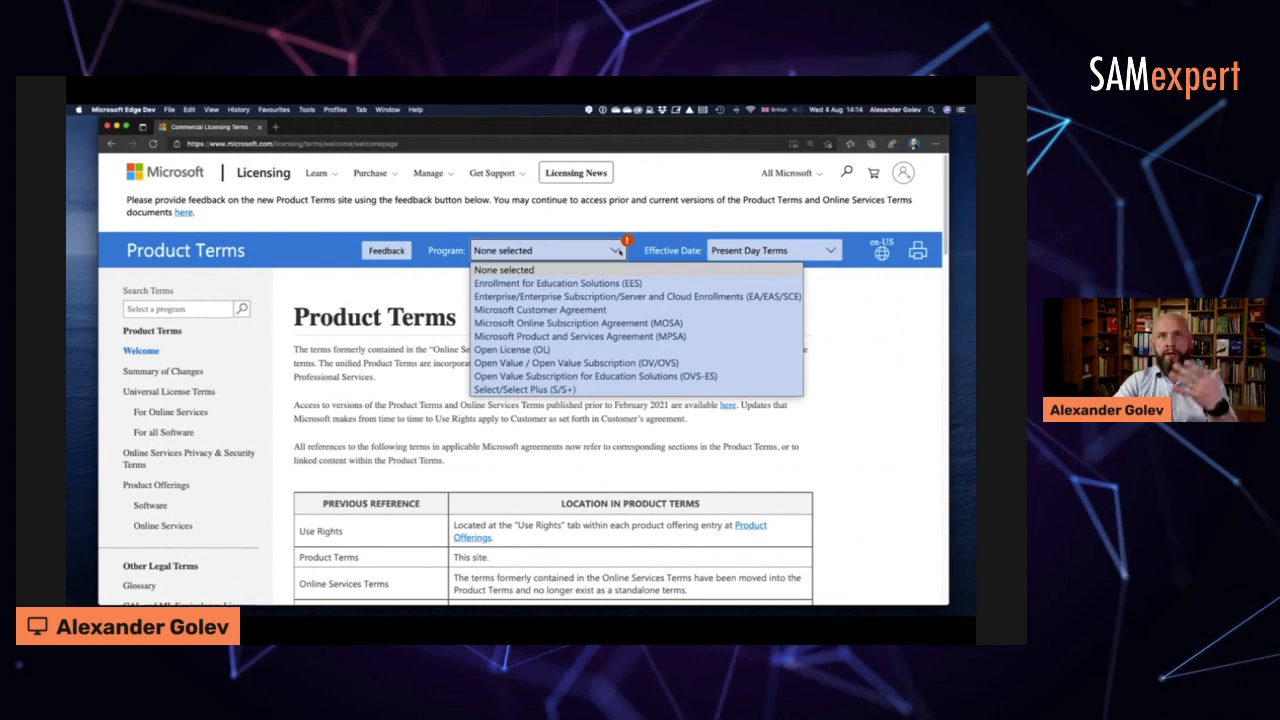
Filter Product Terms by Enterprise/Enterprise Subscription, then switch the program to Microsoft Customer Agreement.
{"action": "left_click", "coordinate": [636, 296]}
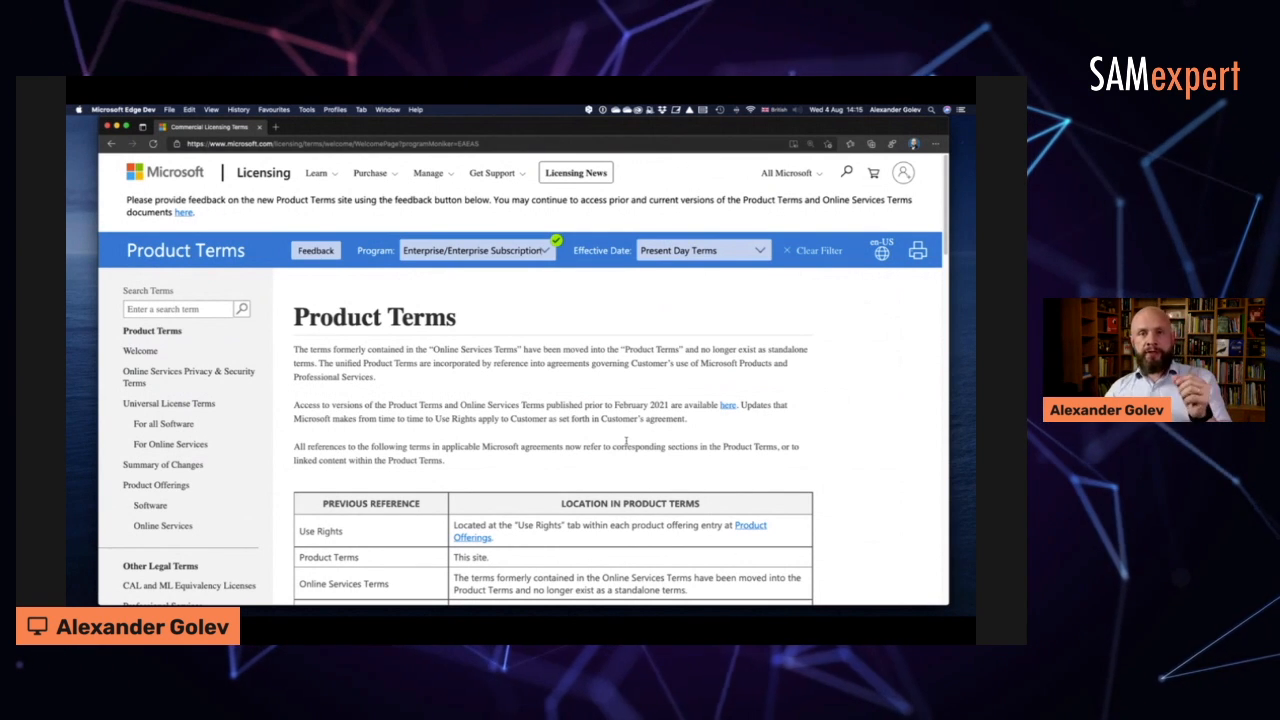
{"action": "left_click", "coordinate": [476, 250]}
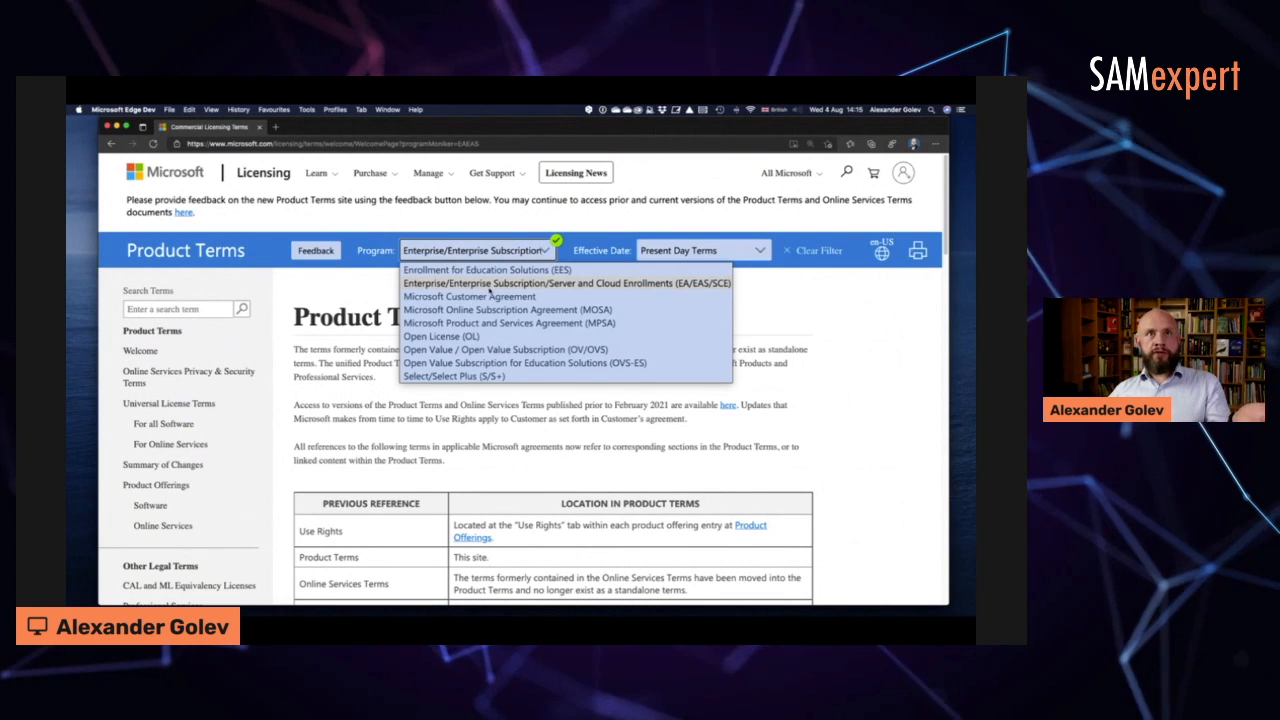
{"action": "left_click", "coordinate": [470, 296]}
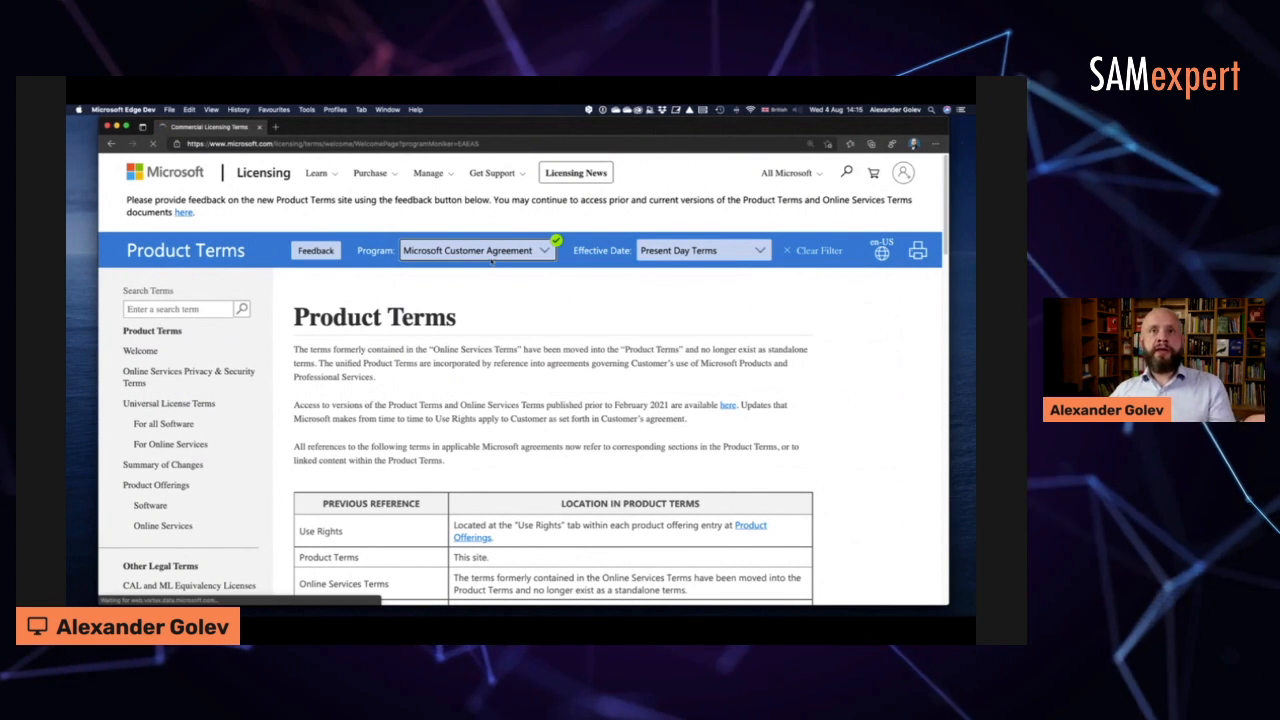
{"action": "left_click", "coordinate": [476, 250]}
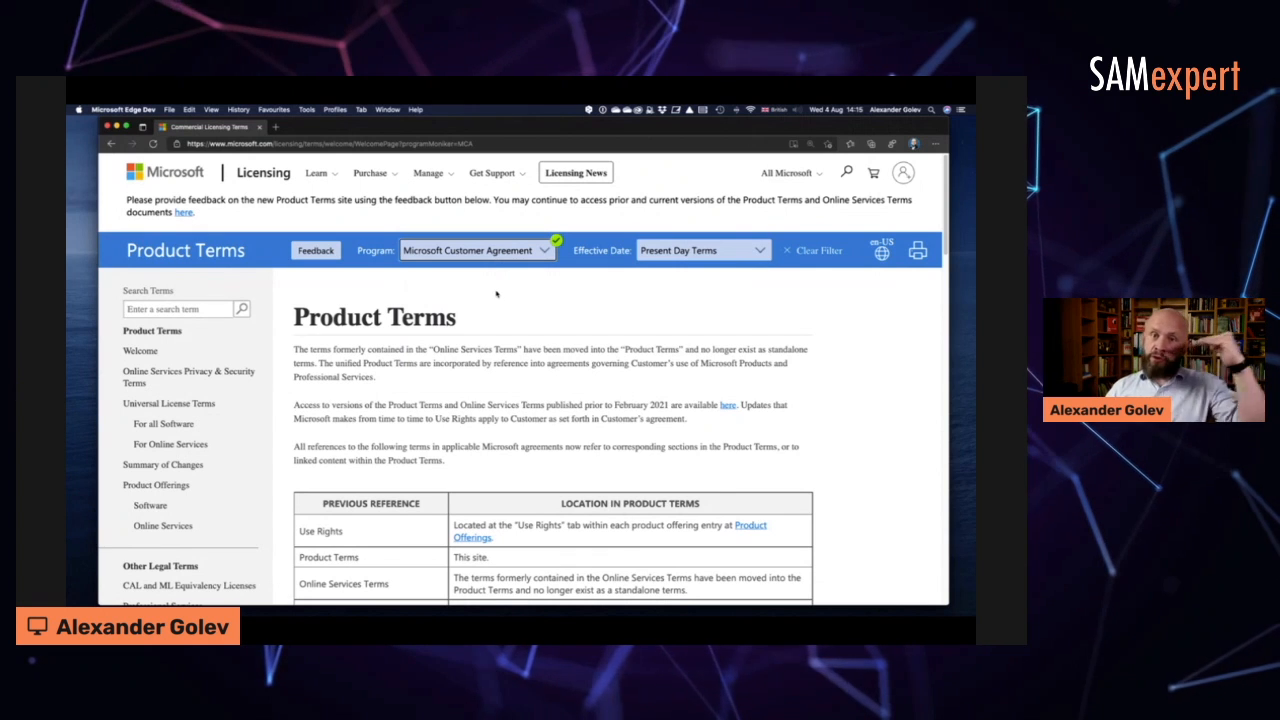
{"action": "mouse_move", "coordinate": [896, 360]}
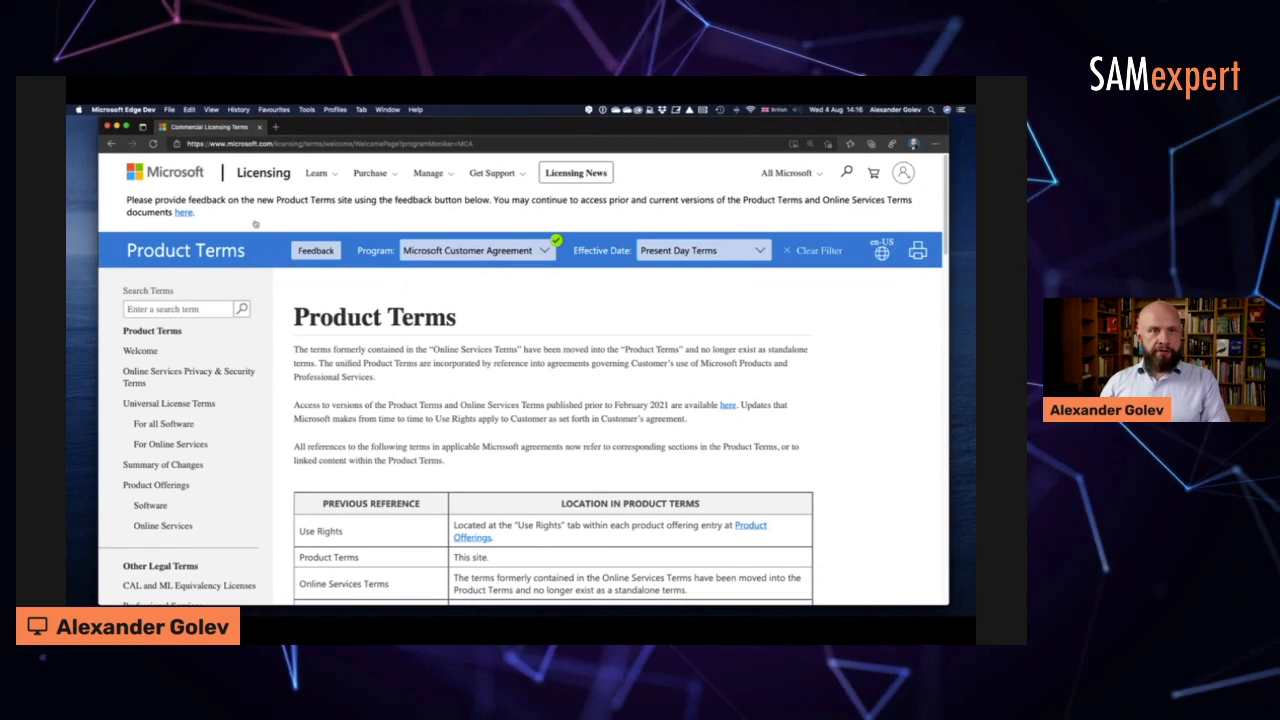
{"action": "scroll", "scroll_direction": "down", "scroll_amount": 3}
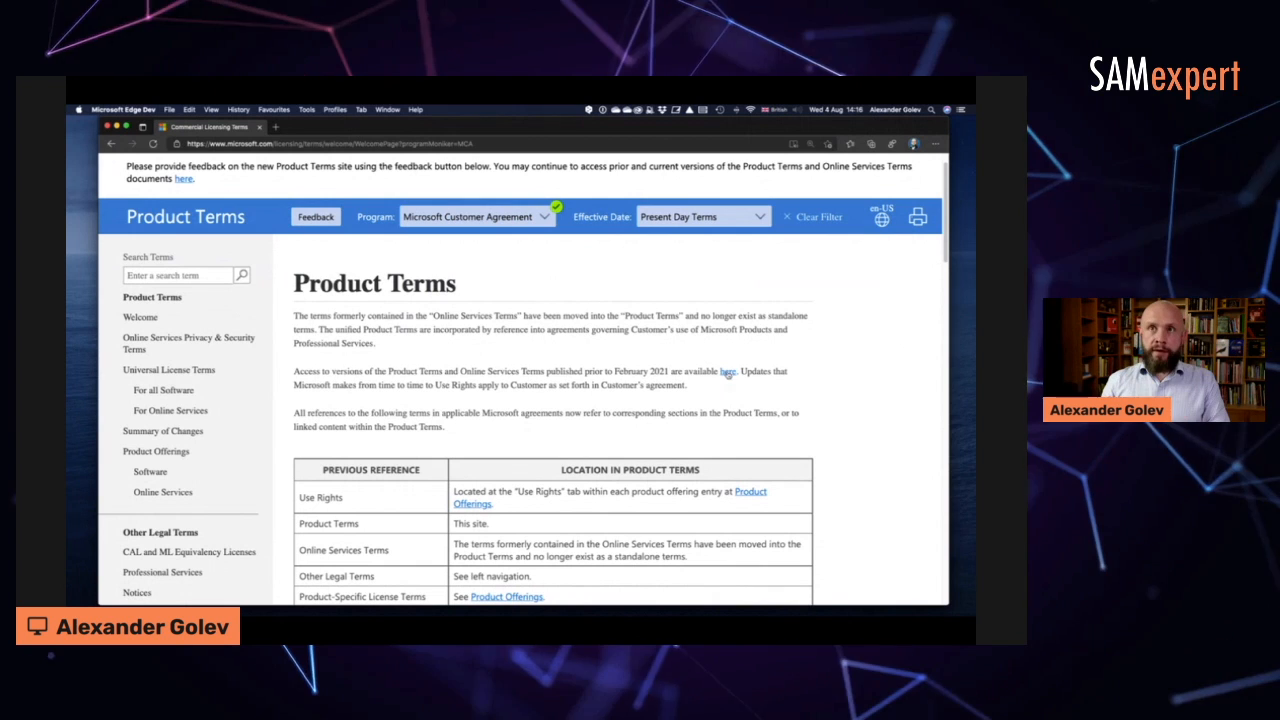
From Licensing Use Rights, filter the archived documents list to the year 2014.
{"action": "left_click", "coordinate": [728, 370]}
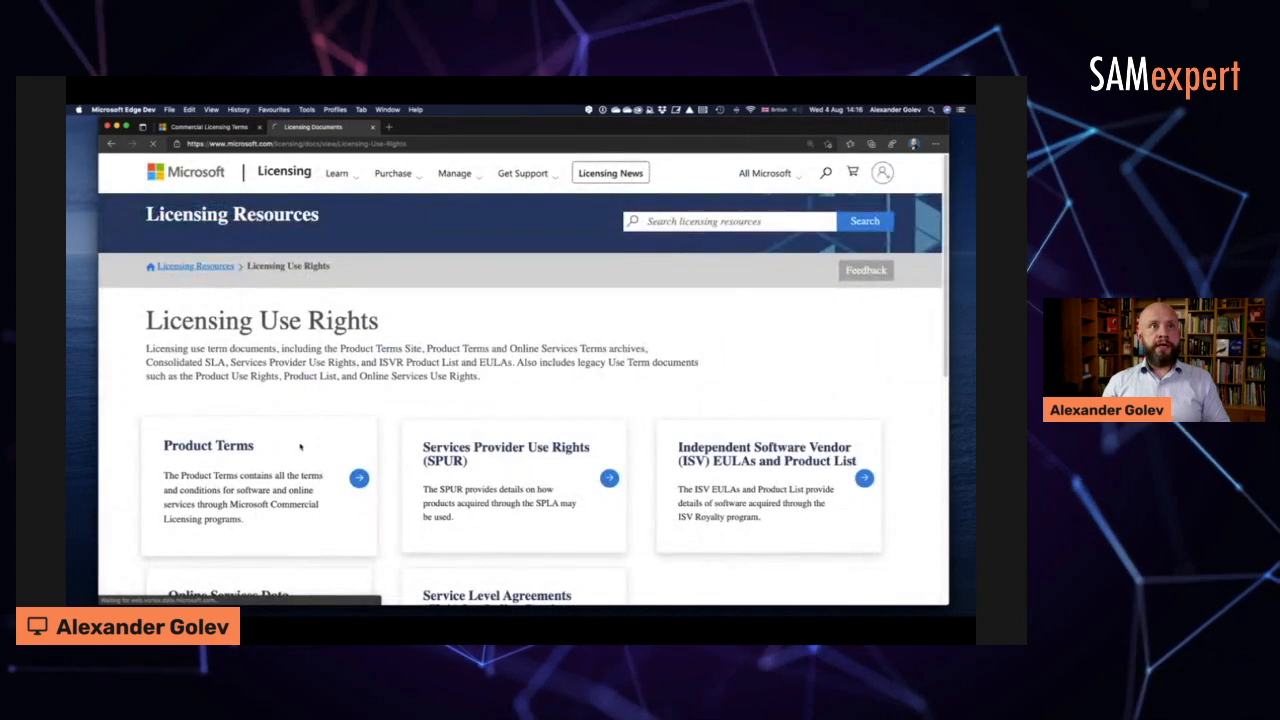
{"action": "left_click", "coordinate": [360, 476]}
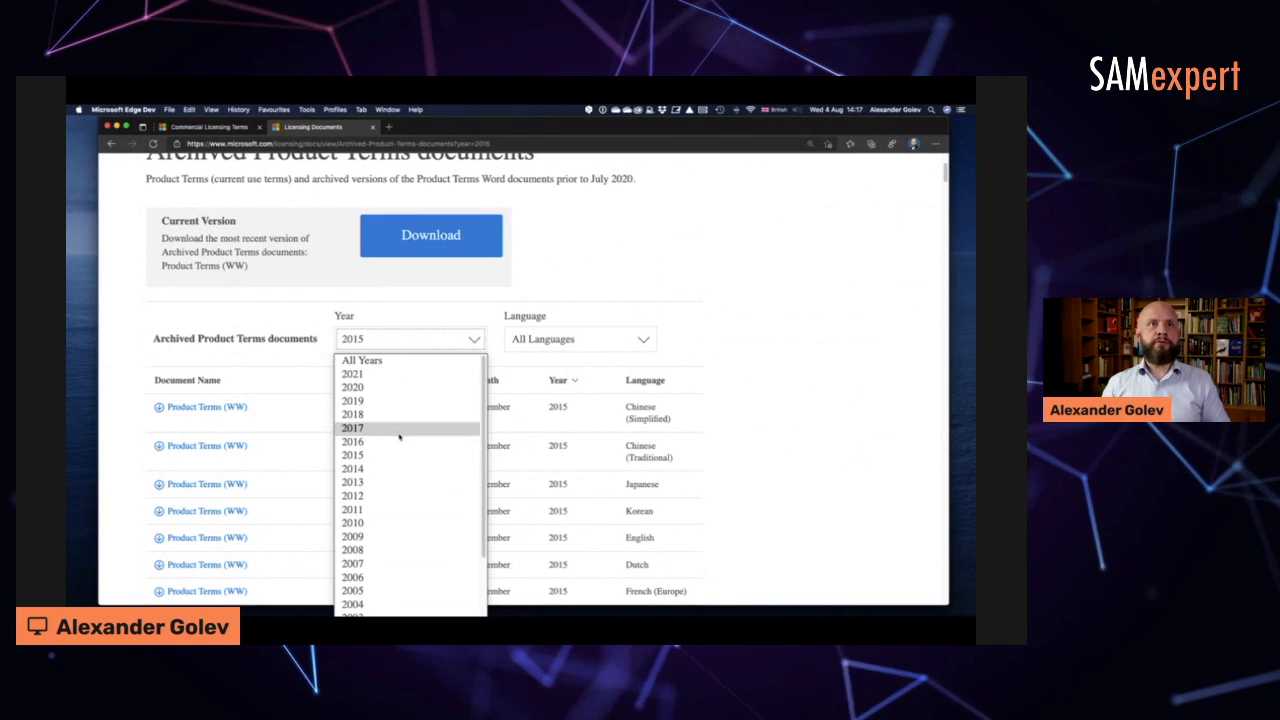
{"action": "left_click", "coordinate": [352, 468]}
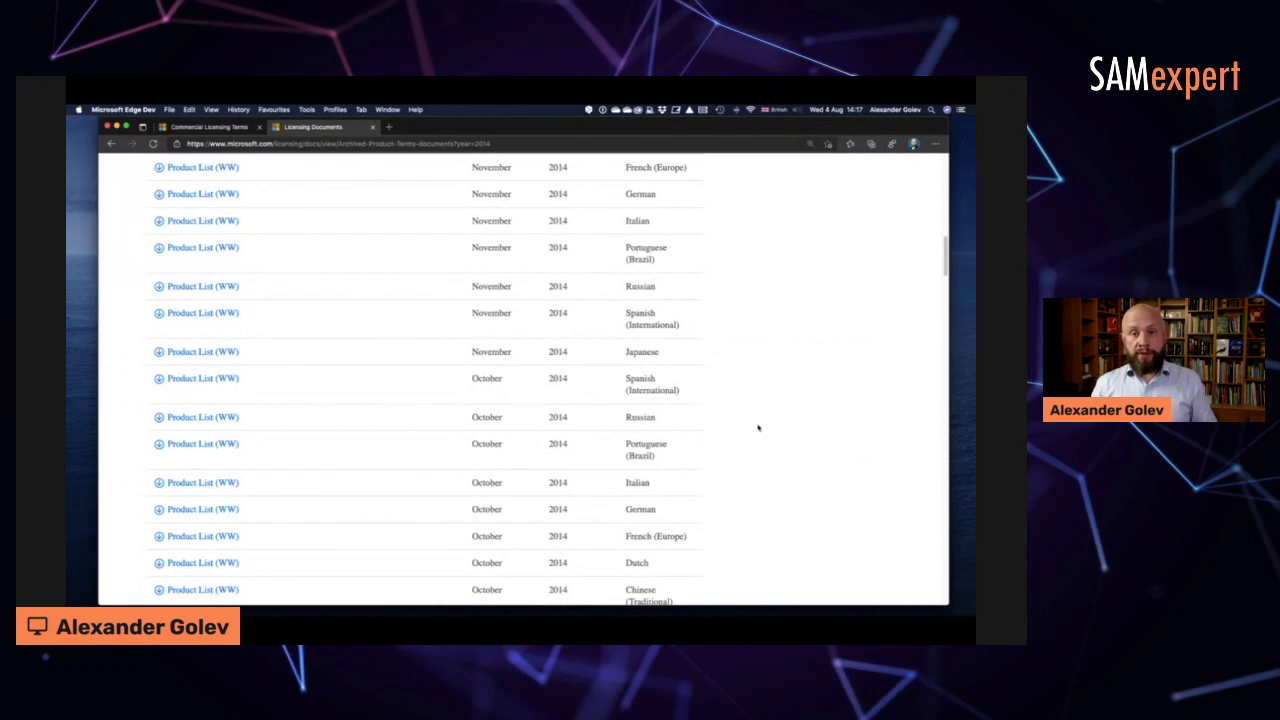